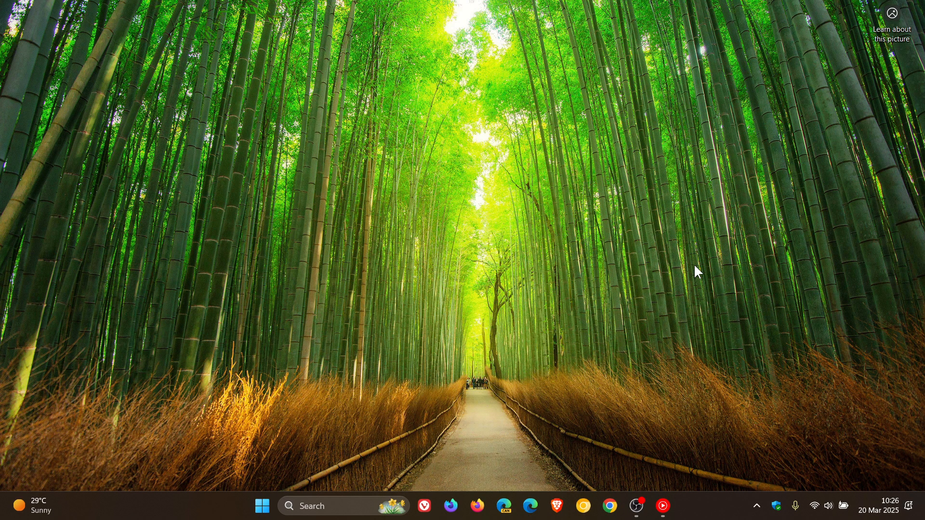
Launch the Settings app from the Windows 11 Start menu
left_click(261, 507)
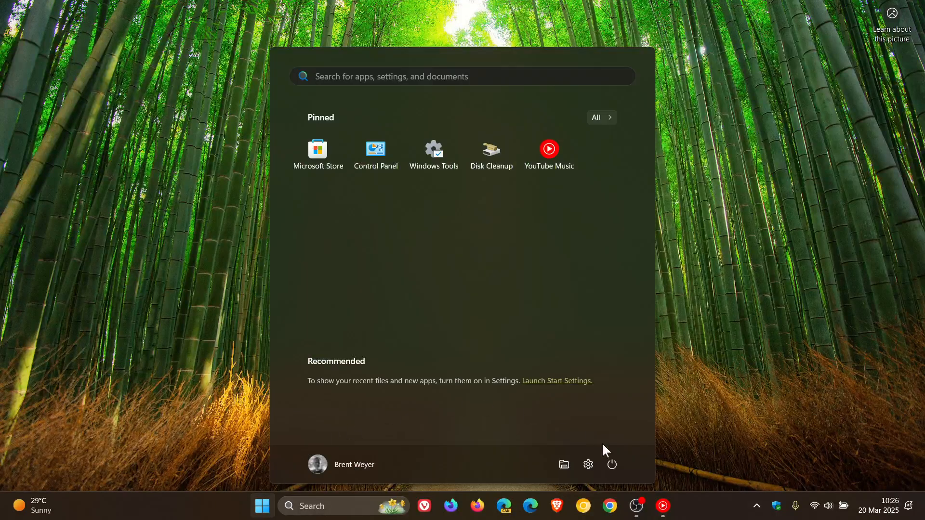
left_click(589, 464)
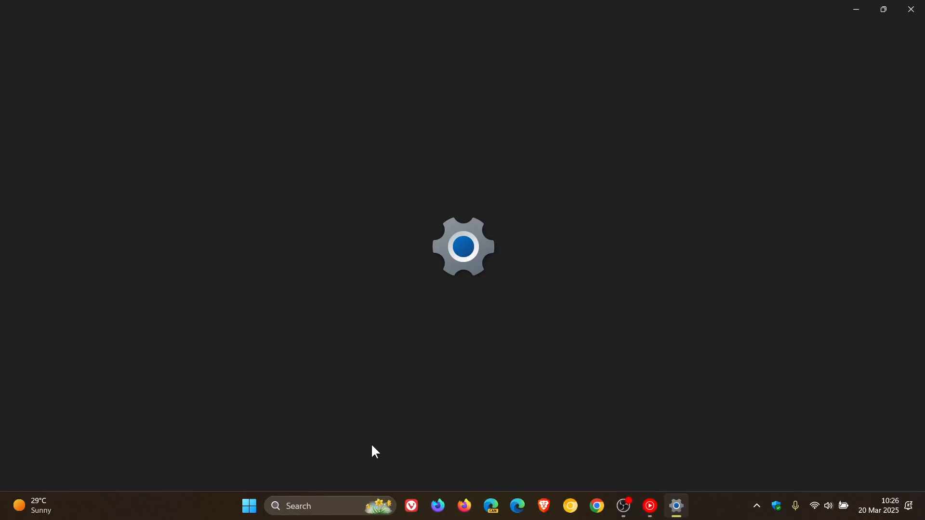
Once Settings loads its Home page, minimize the window to reveal the desktop
left_click(676, 506)
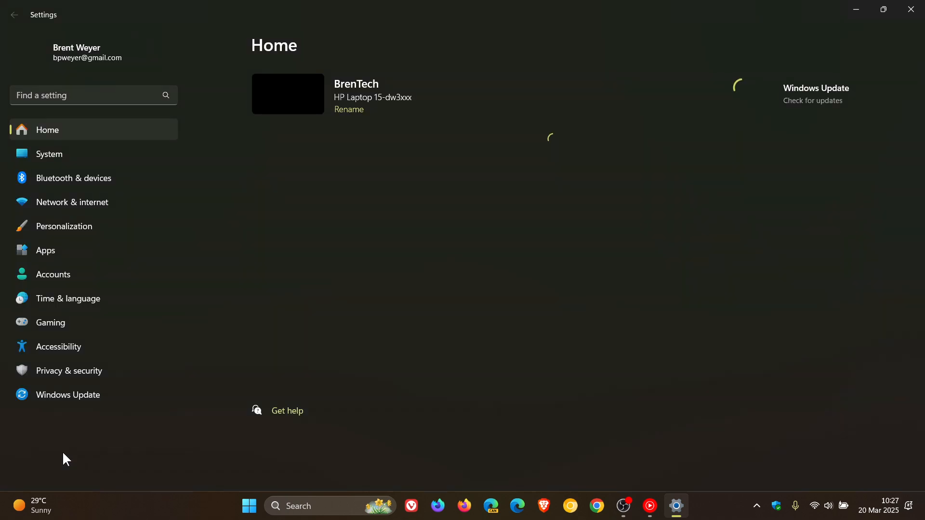
left_click(67, 395)
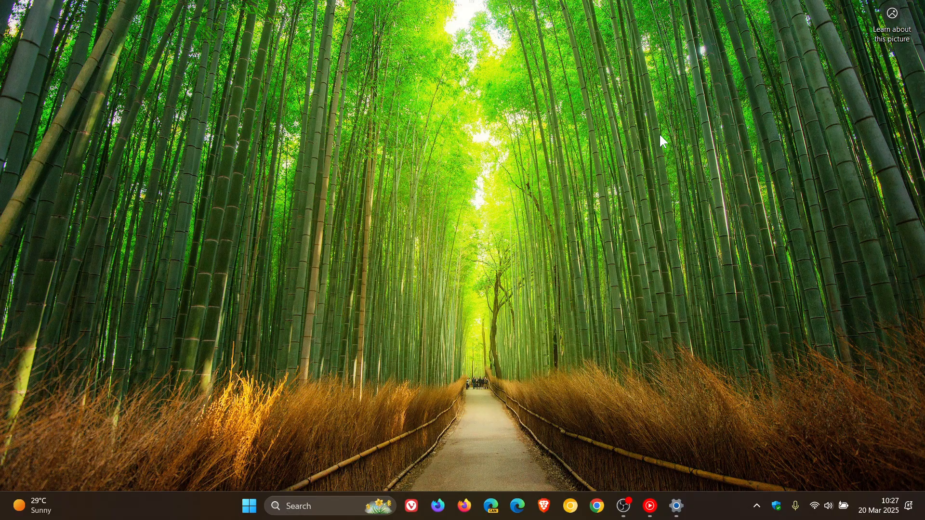
mouse_move(692, 243)
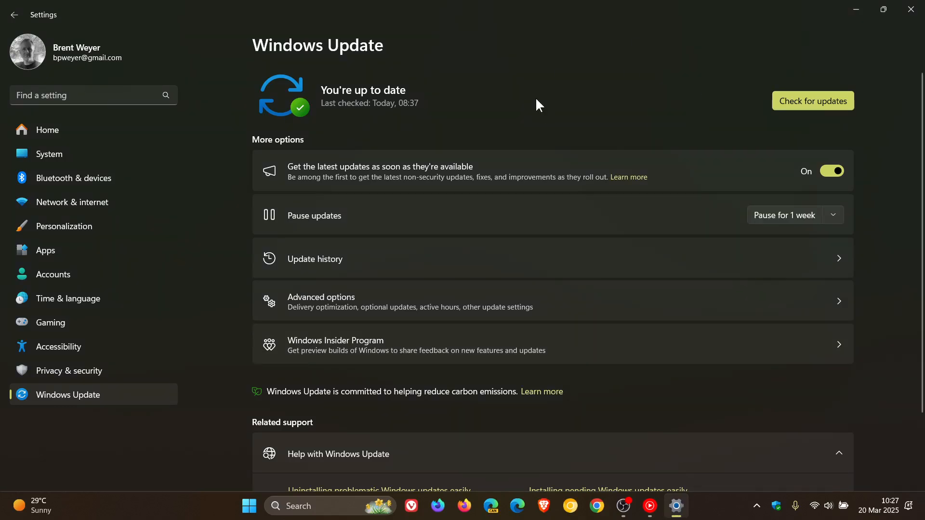
mouse_move(618, 115)
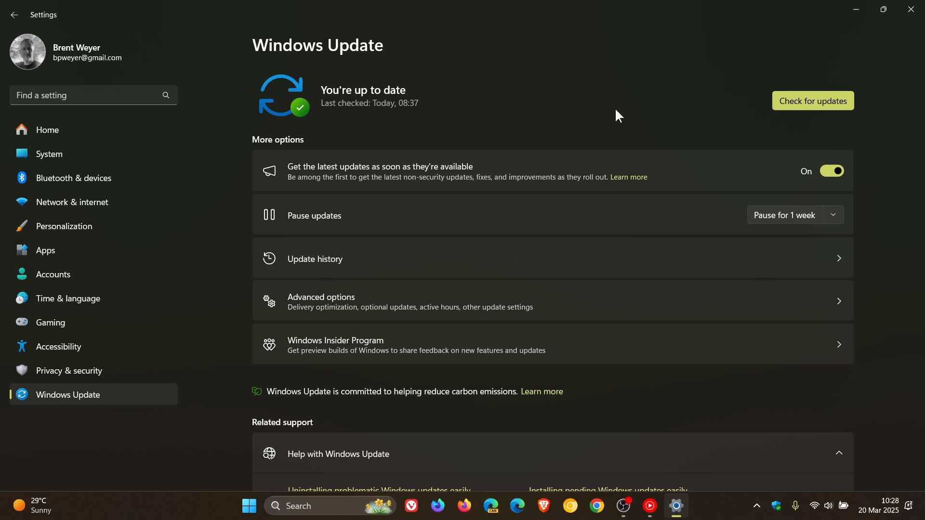
mouse_move(635, 87)
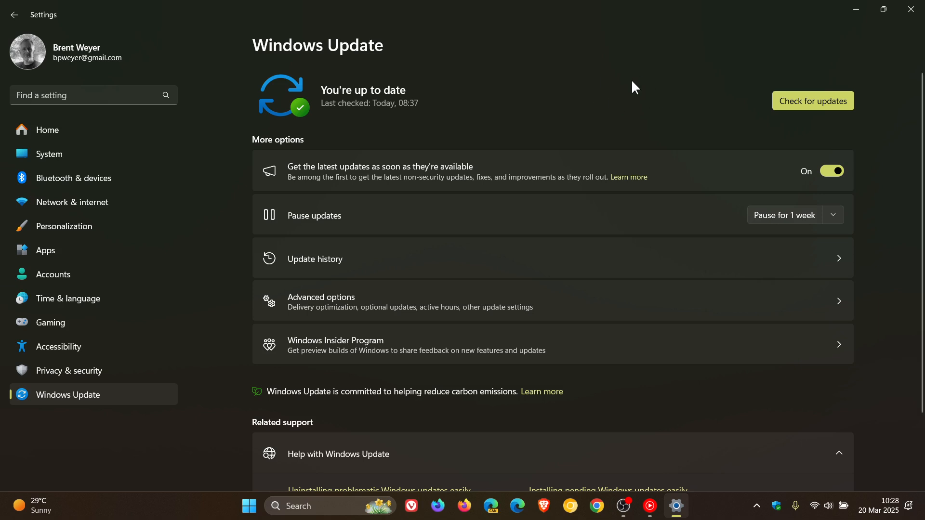
mouse_move(248, 506)
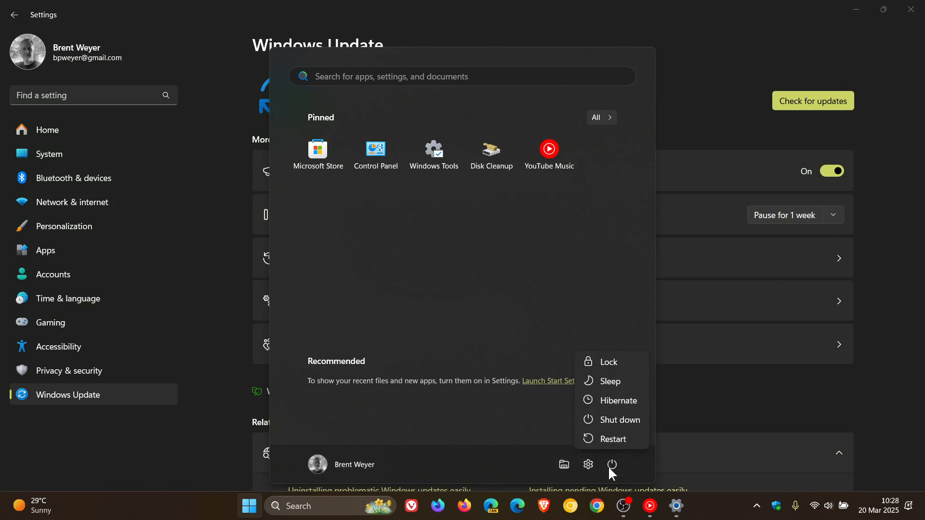
mouse_move(613, 439)
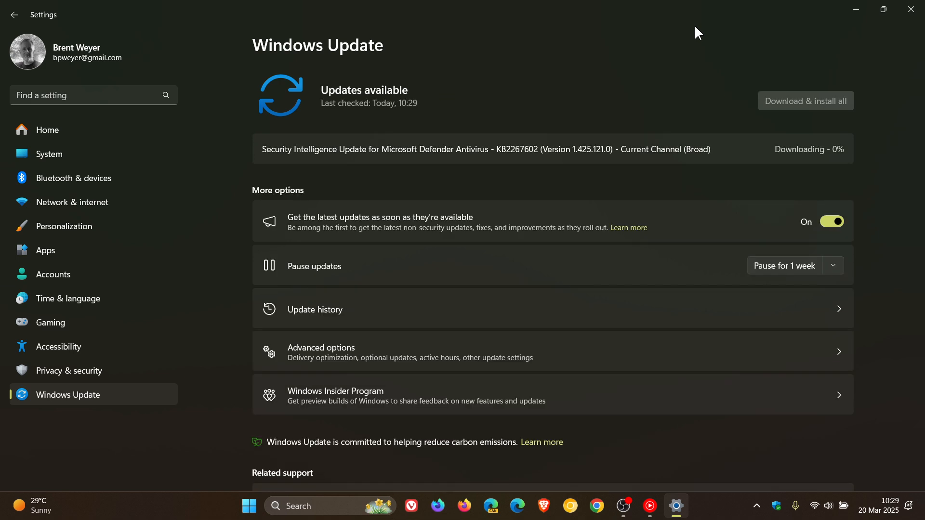
mouse_move(724, 37)
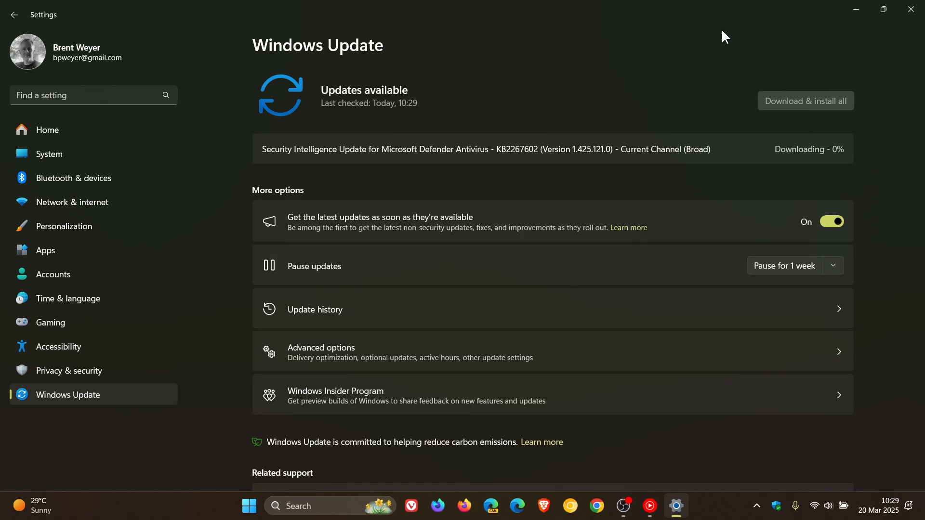